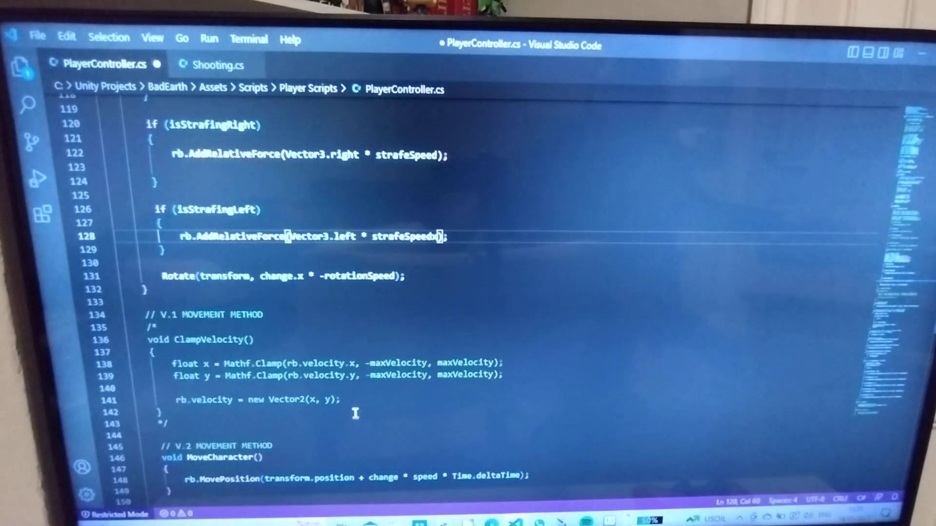
- Review the reworked strafing code in PlayerController.cs by scrolling through it
scroll(down, 3)
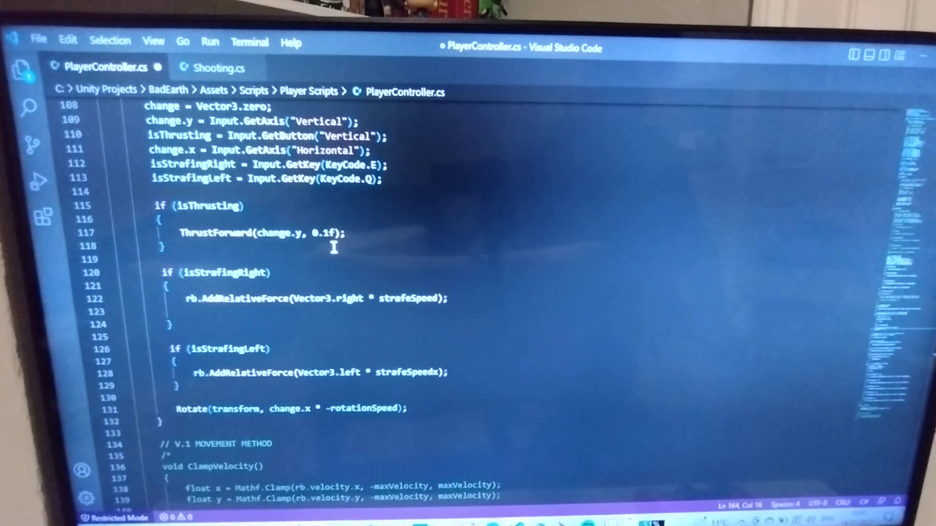
mouse_move(340, 328)
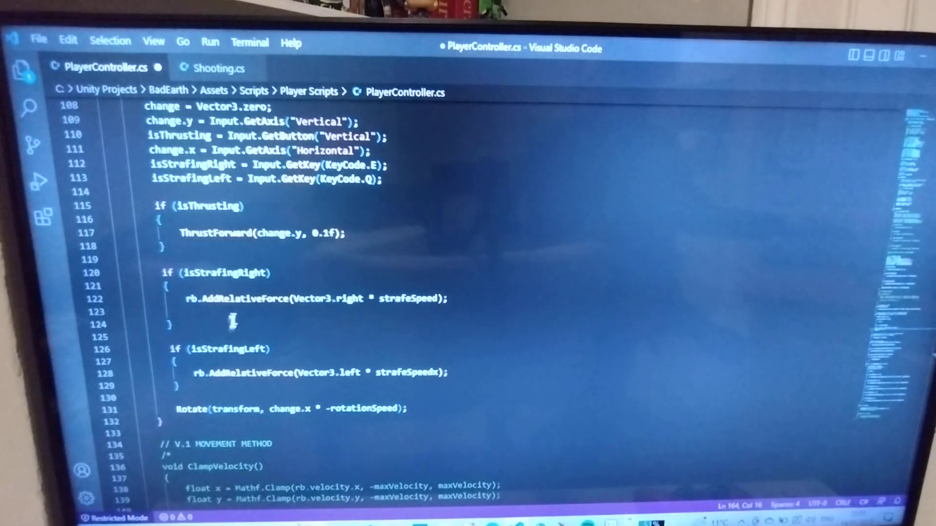
scroll(down, 3)
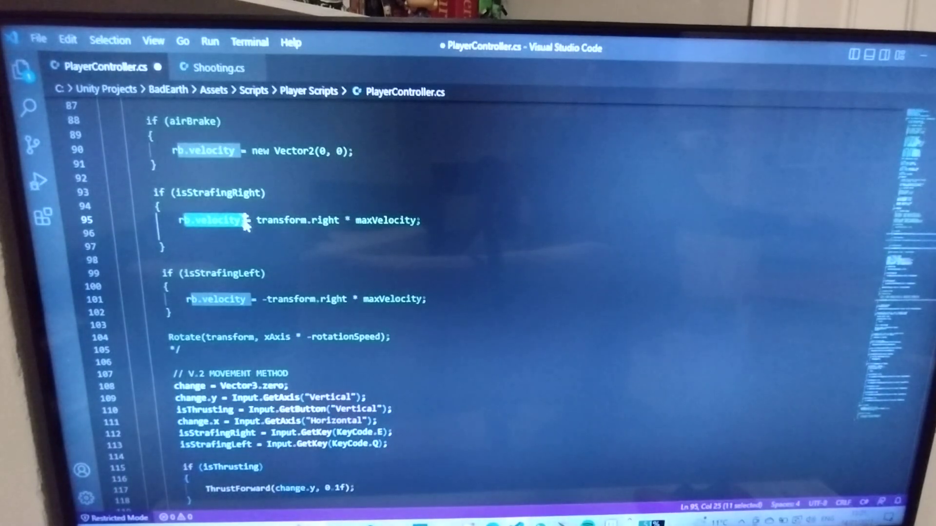
click(218, 220)
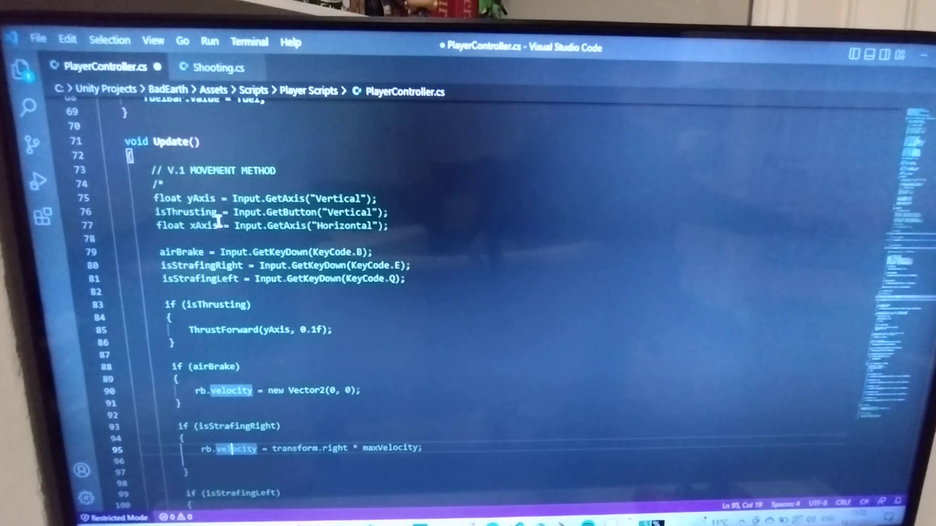
scroll(down, 3)
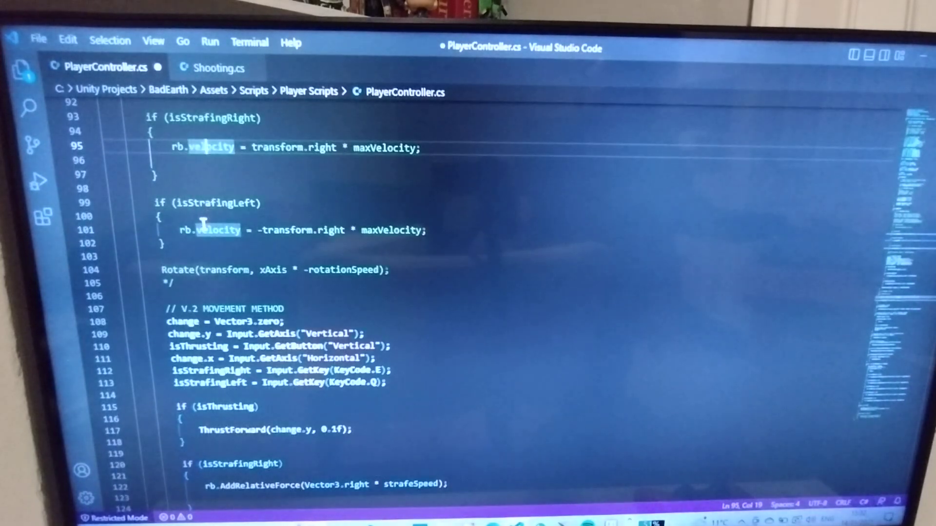
scroll(down, 3)
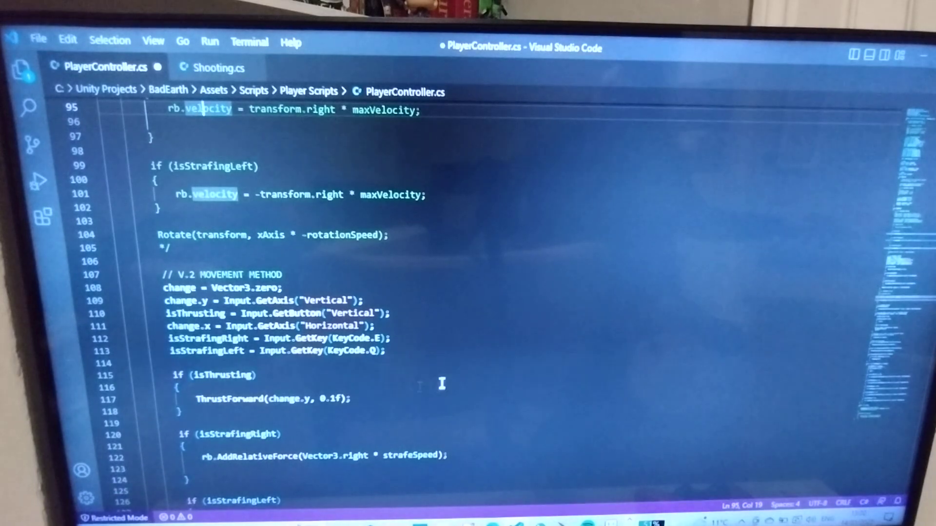
scroll(down, 3)
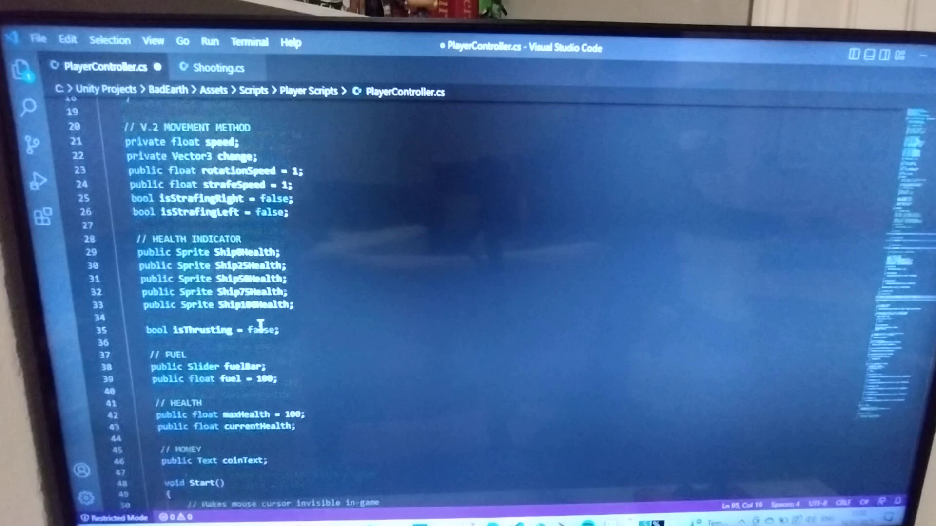
scroll(up, 3)
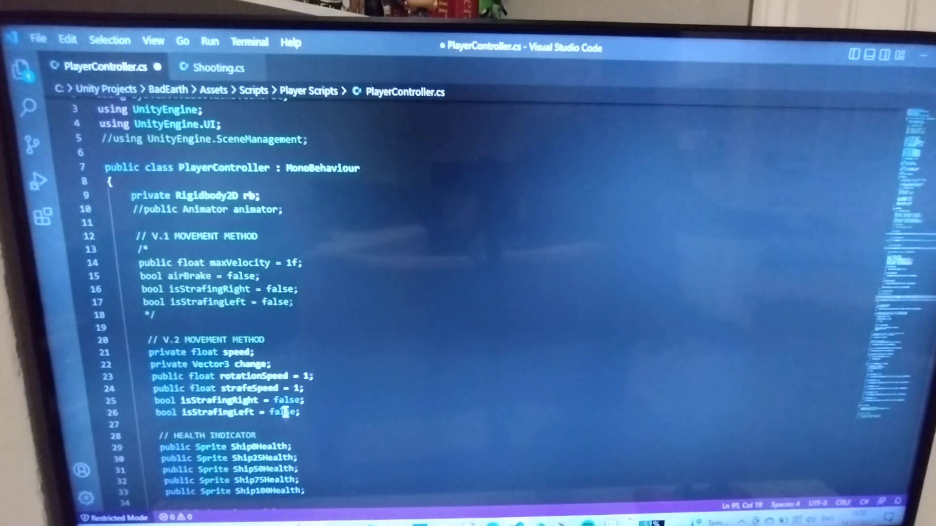
scroll(down, 3)
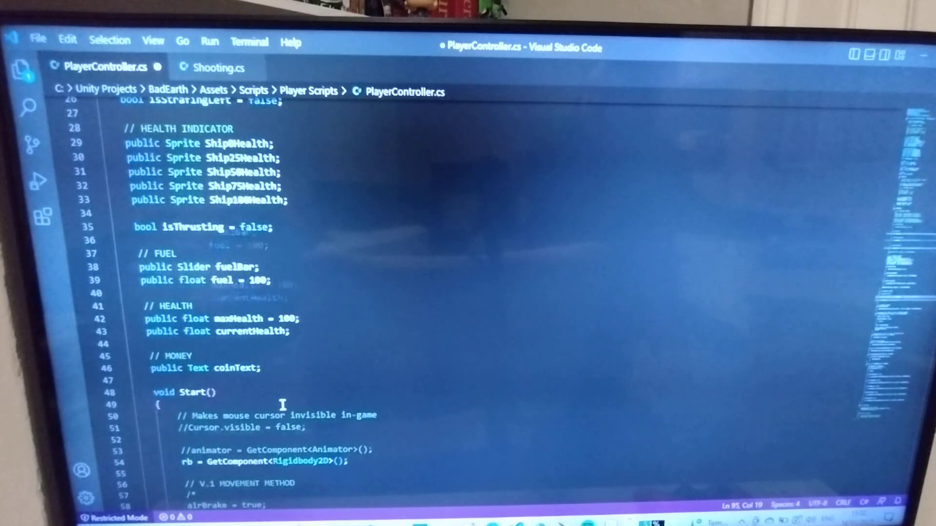
scroll(down, 3)
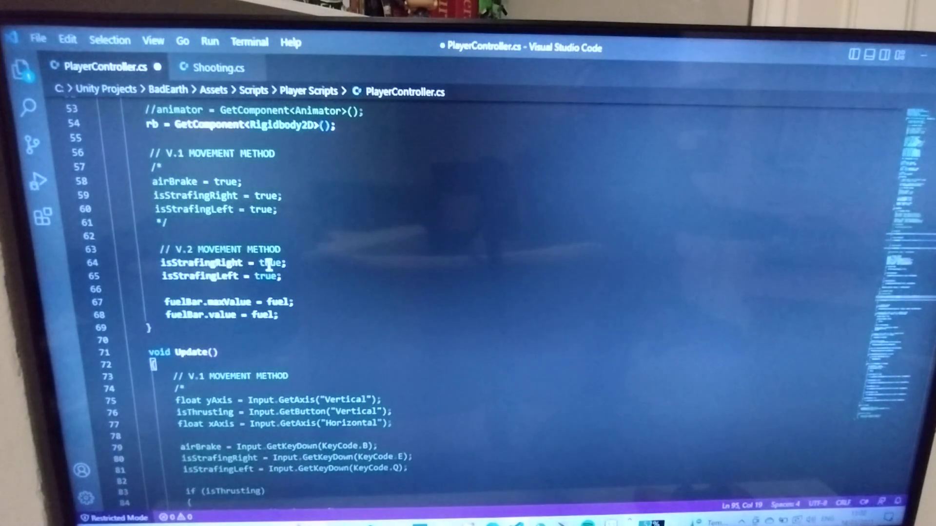
scroll(down, 3)
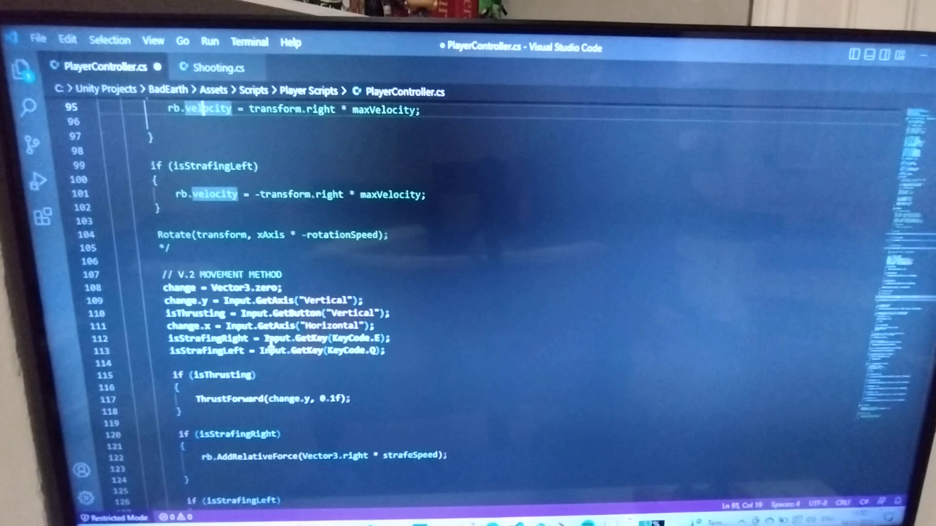
scroll(down, 3)
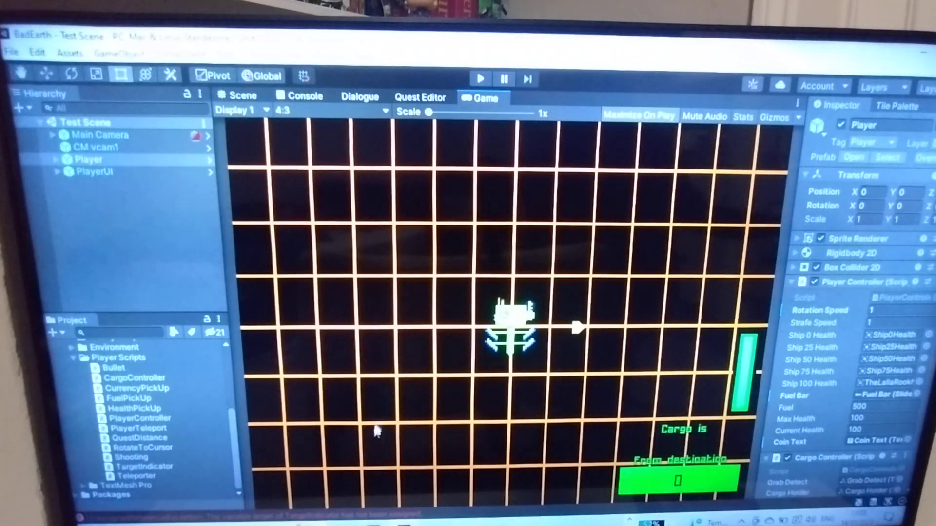
mouse_move(420, 236)
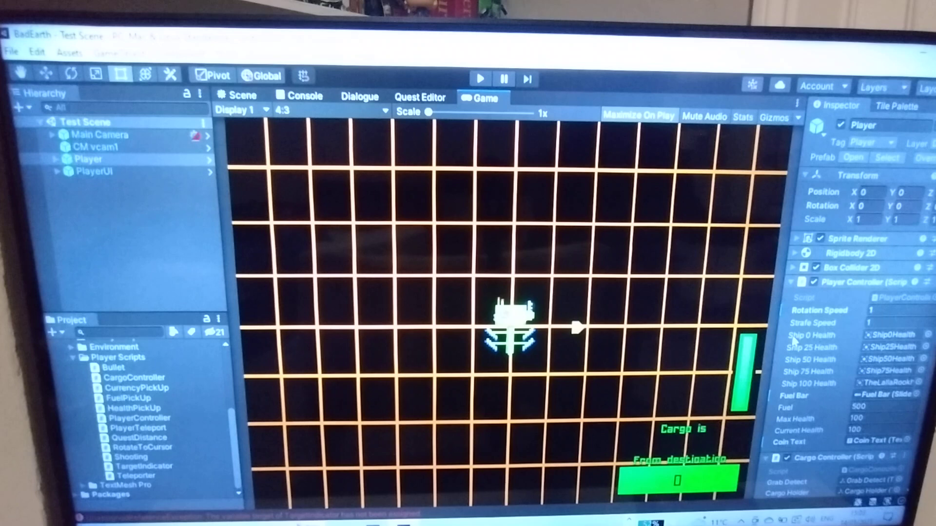
- Switch to the Unity Game view and enter Play mode to run the Test Scene
click(102, 135)
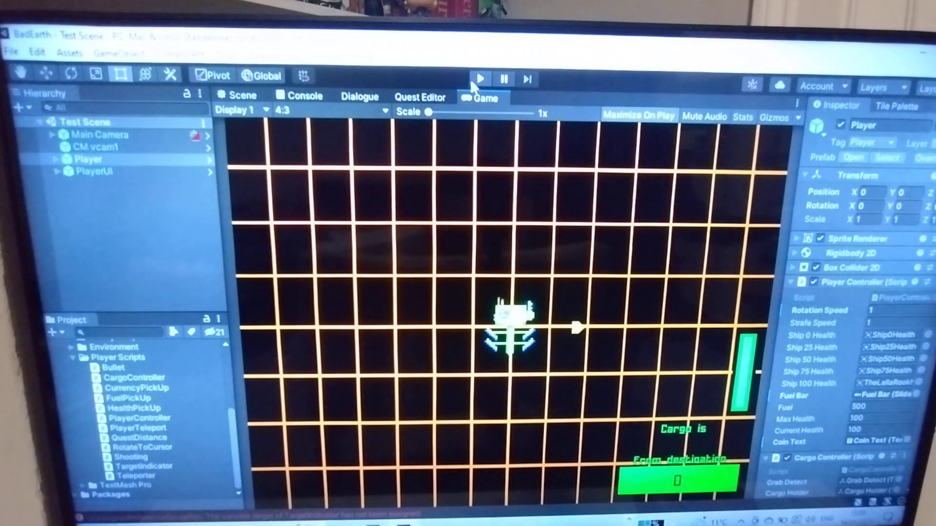
click(479, 78)
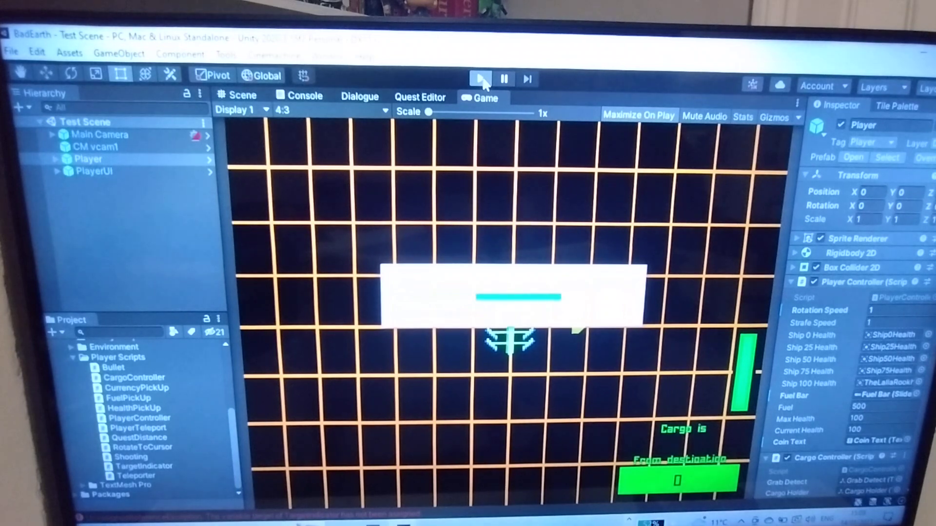
- Strafe the ship with Q and E in the running game, then stop Play mode
click(482, 78)
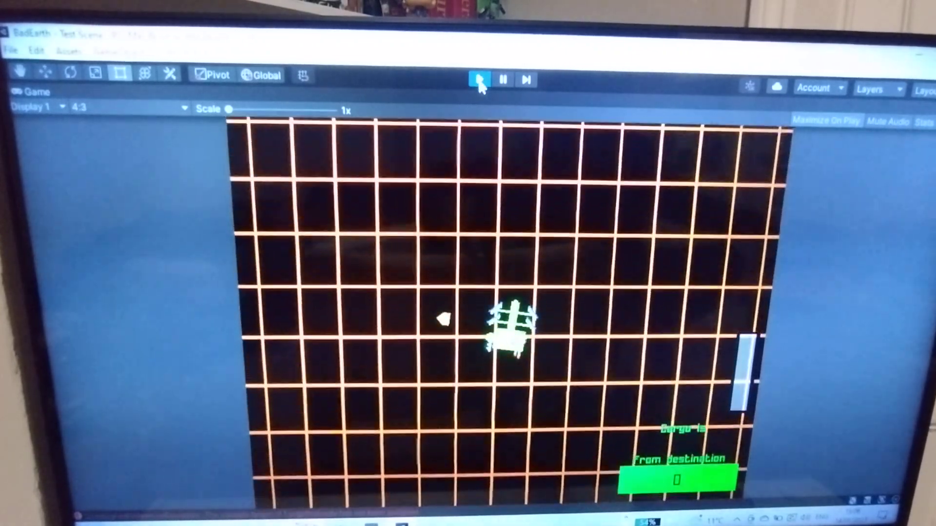
click(479, 78)
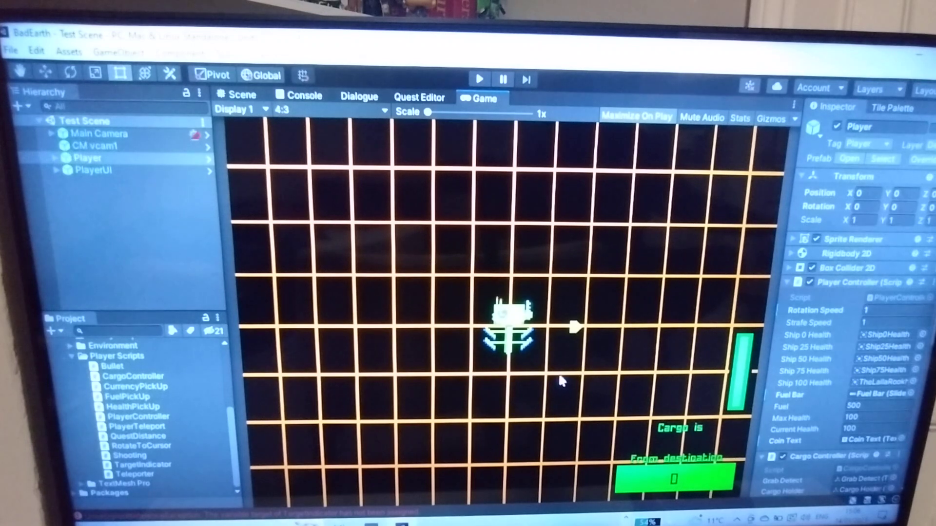